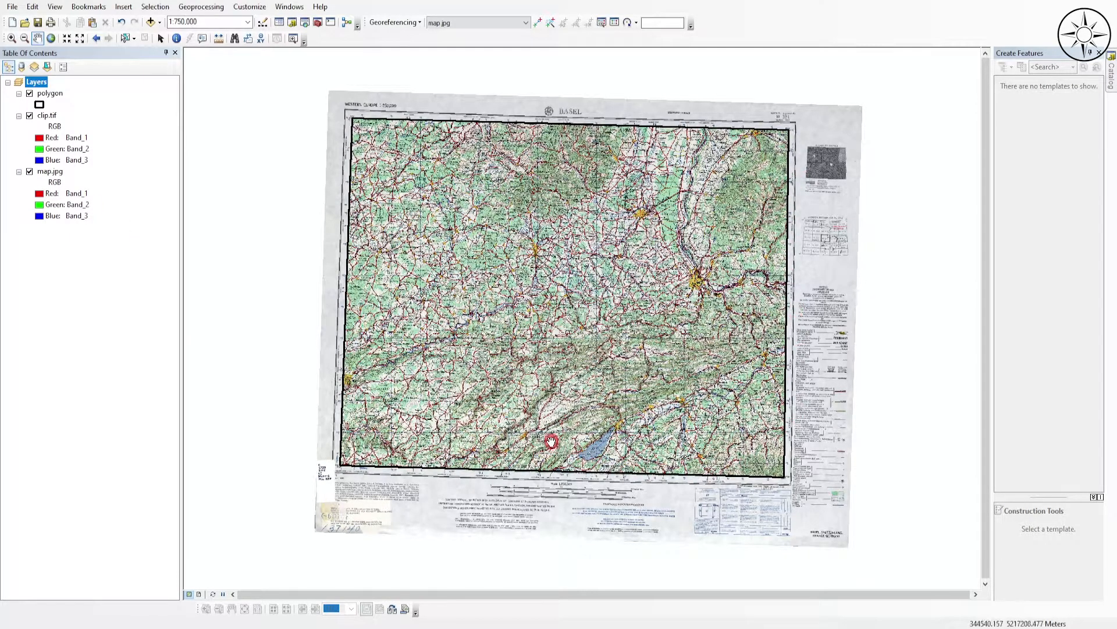
pyautogui.moveTo(207, 249)
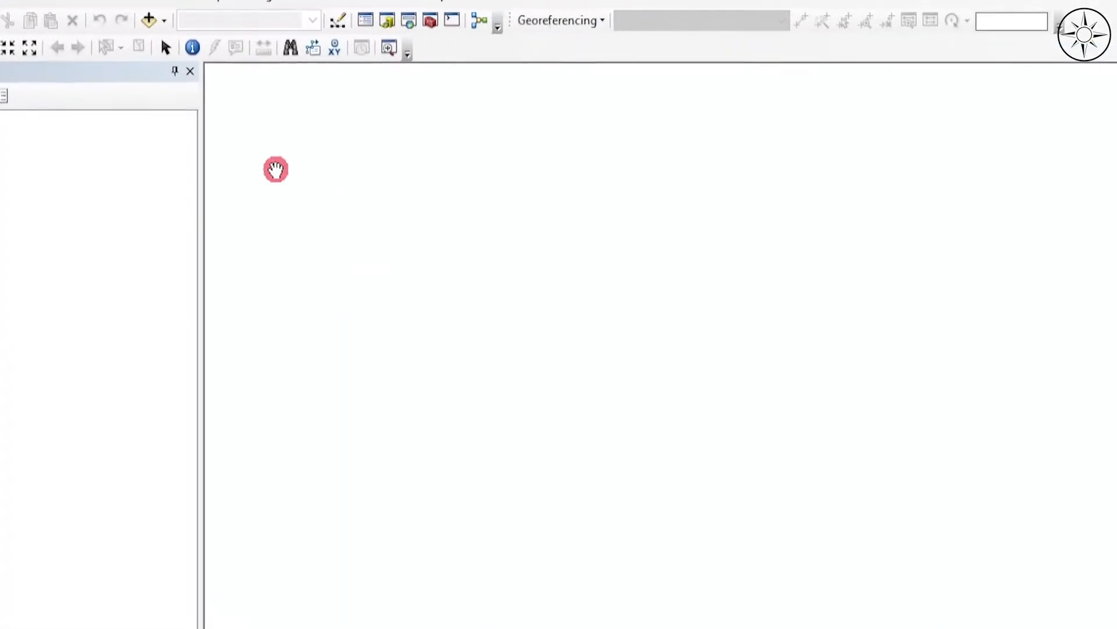
# Add the Basel topographic map txu-oclc-6472044-nl32-1 (1).jpg from topo_maps
pyautogui.click(148, 19)
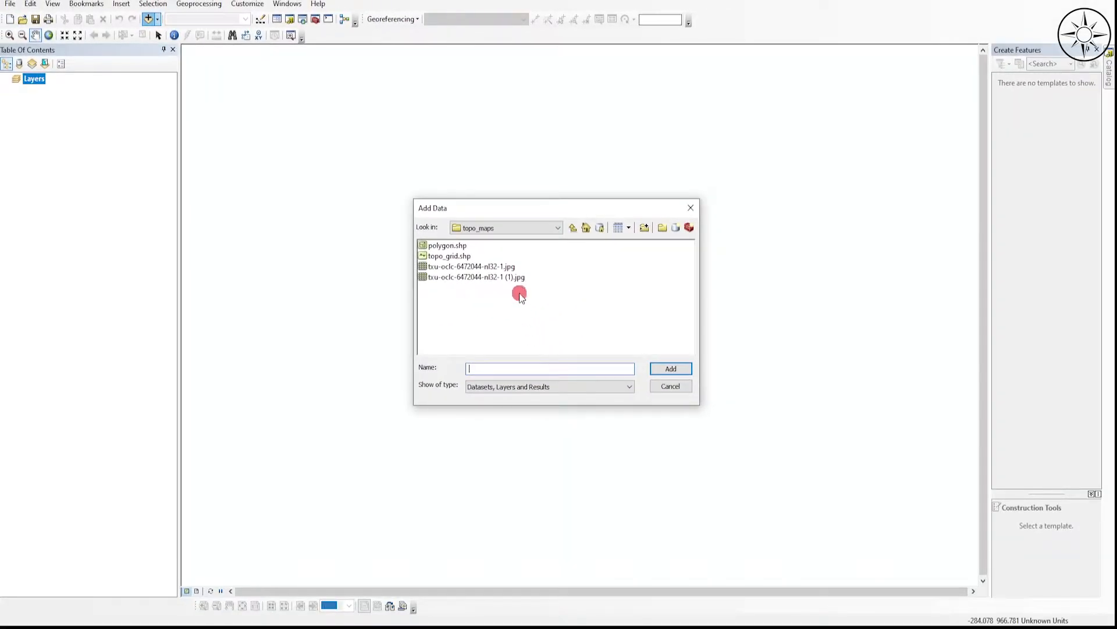
pyautogui.click(670, 368)
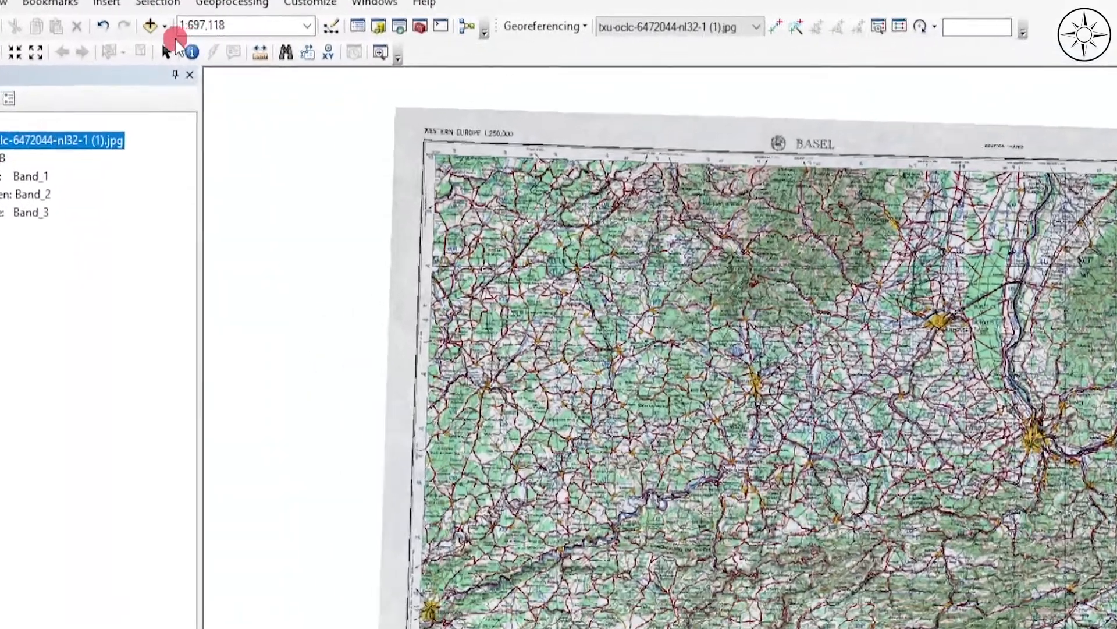
# Add polygon.shp from topo_maps as a layer above the map image
pyautogui.click(150, 38)
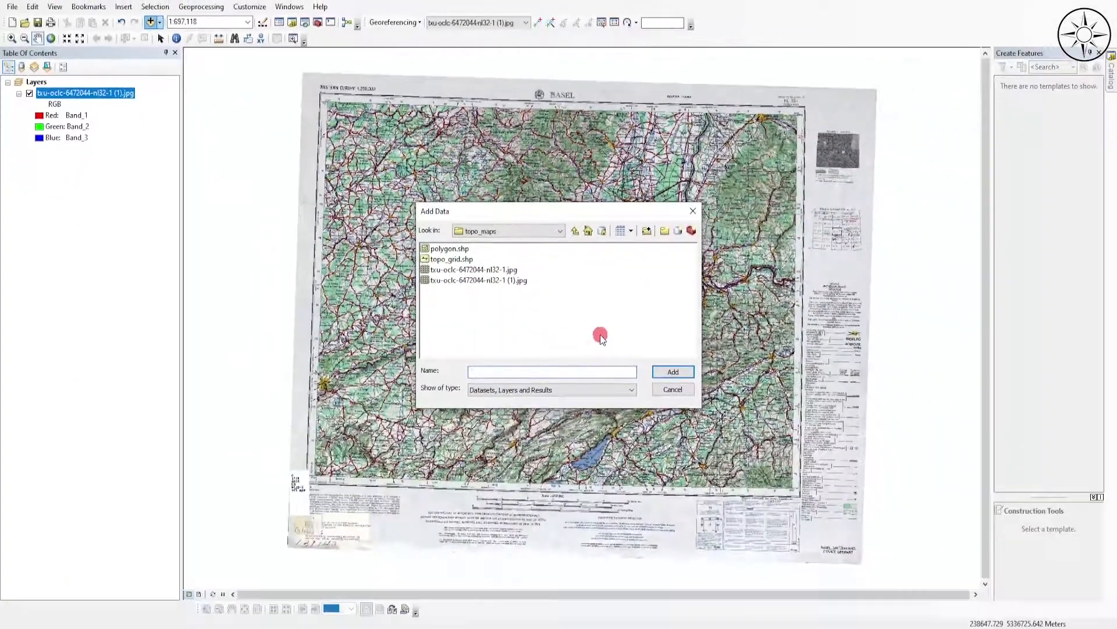
pyautogui.moveTo(546, 316)
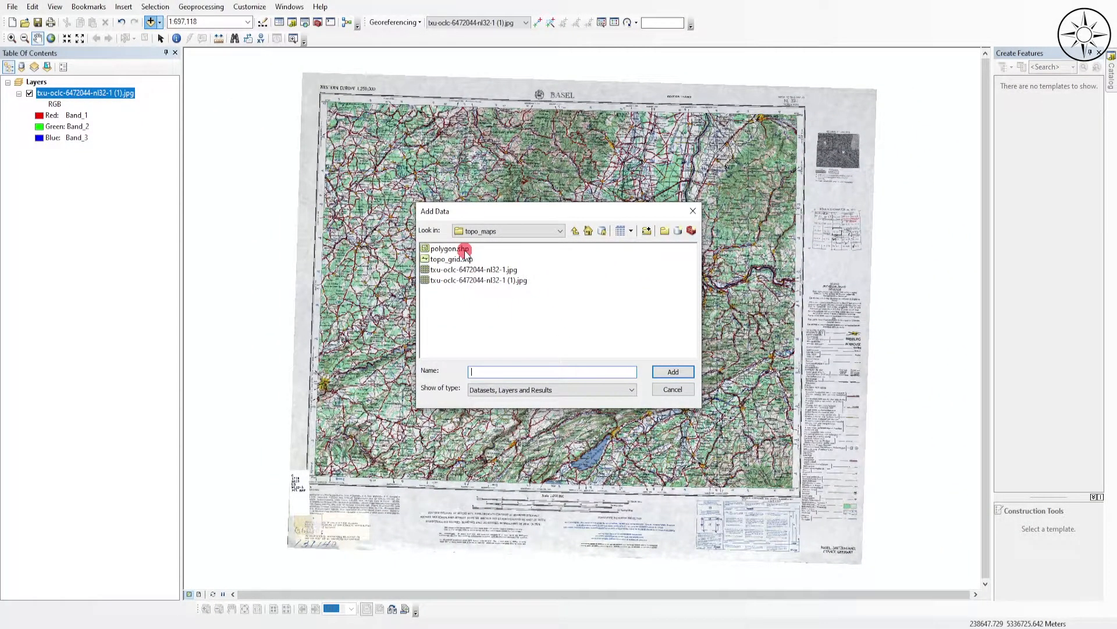
pyautogui.click(671, 372)
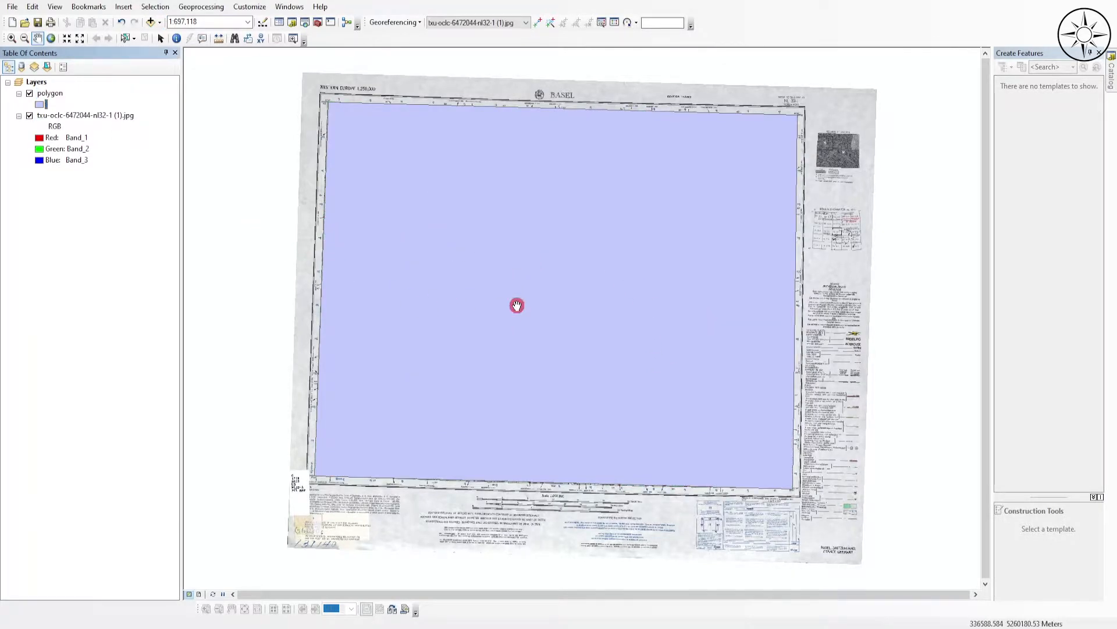
# Make the polygon symbol hollow with a black outline of width 2
pyautogui.click(41, 104)
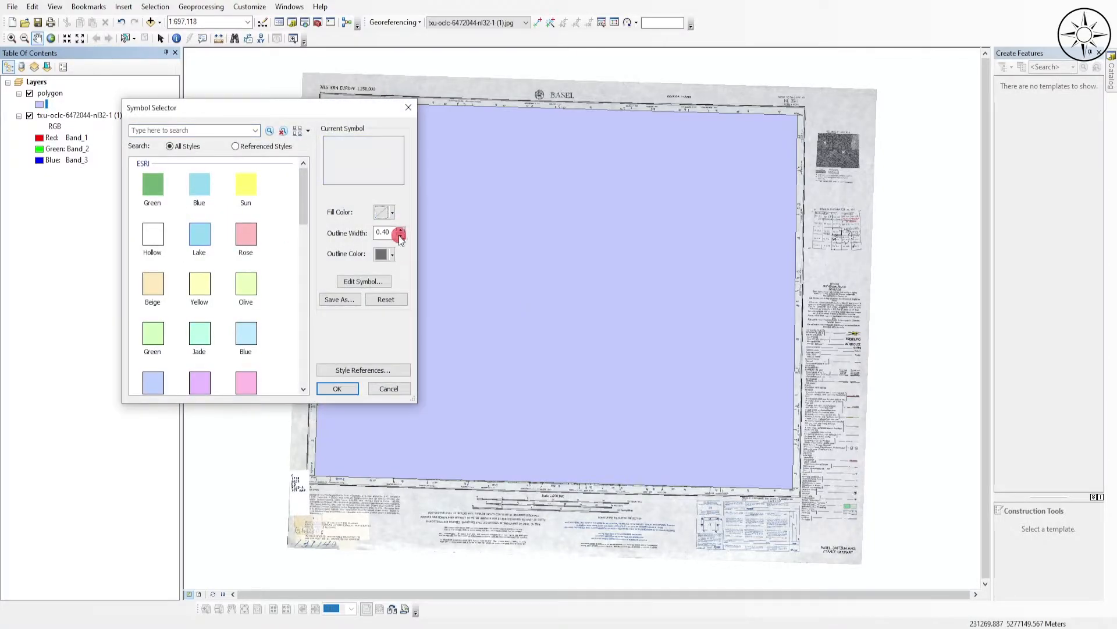
pyautogui.click(401, 229)
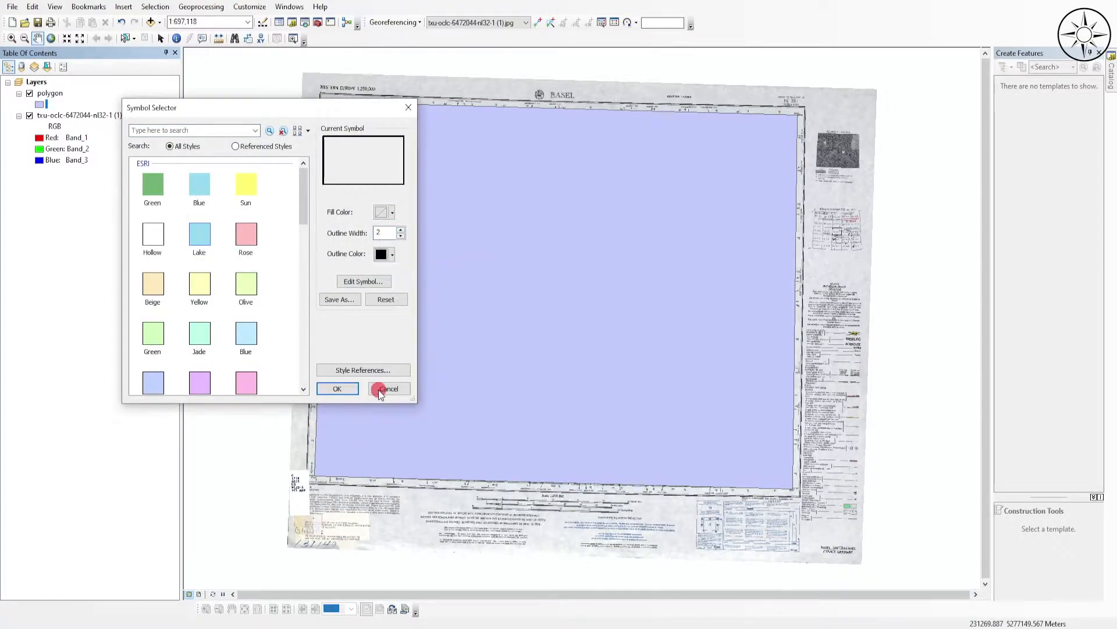
pyautogui.click(388, 388)
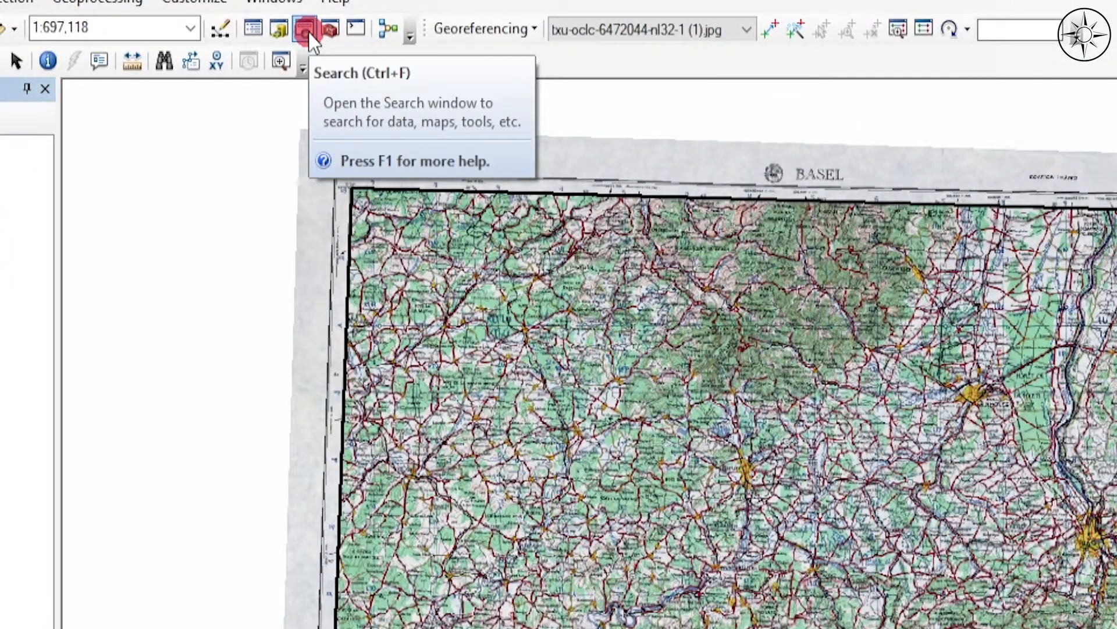
# Search for 'clip' and launch the Clip (Data Management) raster tool
pyautogui.click(307, 31)
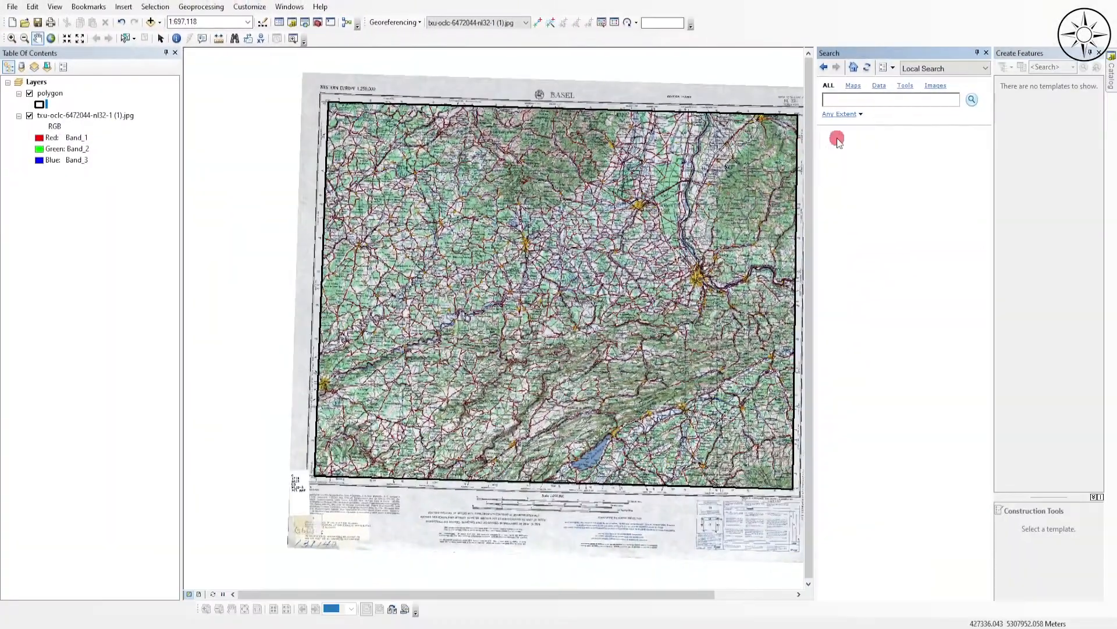
pyautogui.write('clip')
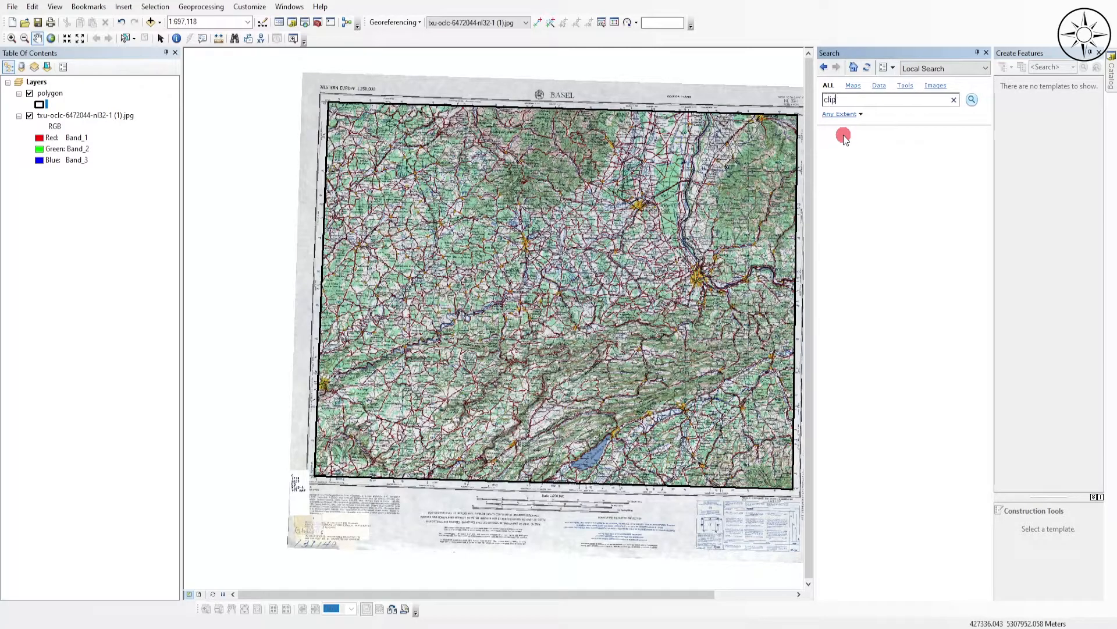
pyautogui.click(971, 99)
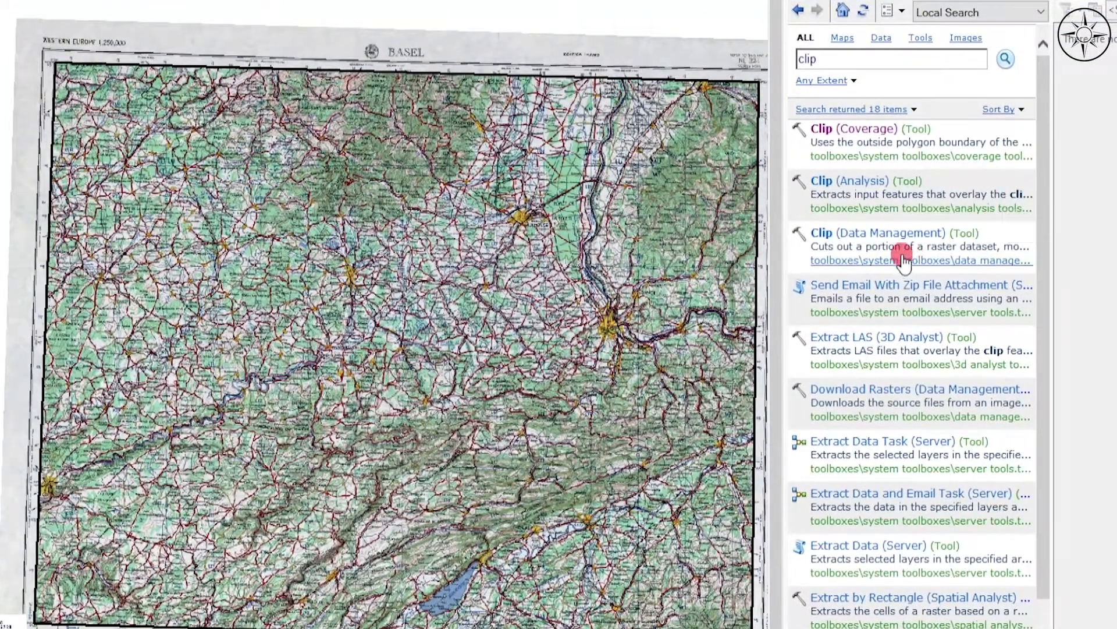
pyautogui.click(879, 232)
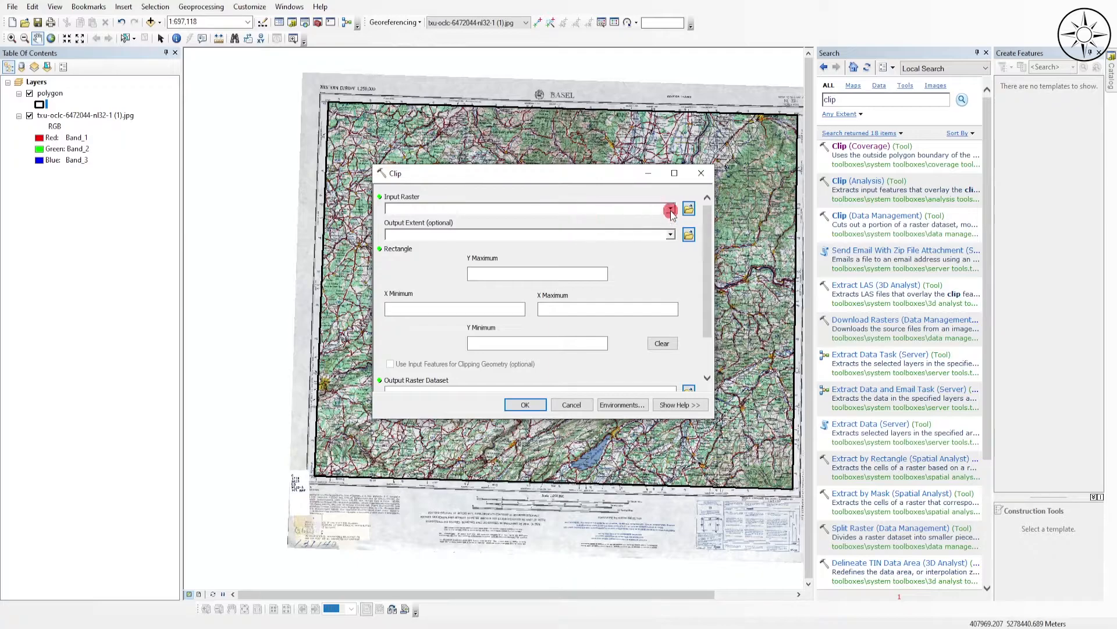
# Use the Basel map jpg as input raster and polygon as output extent
pyautogui.click(670, 209)
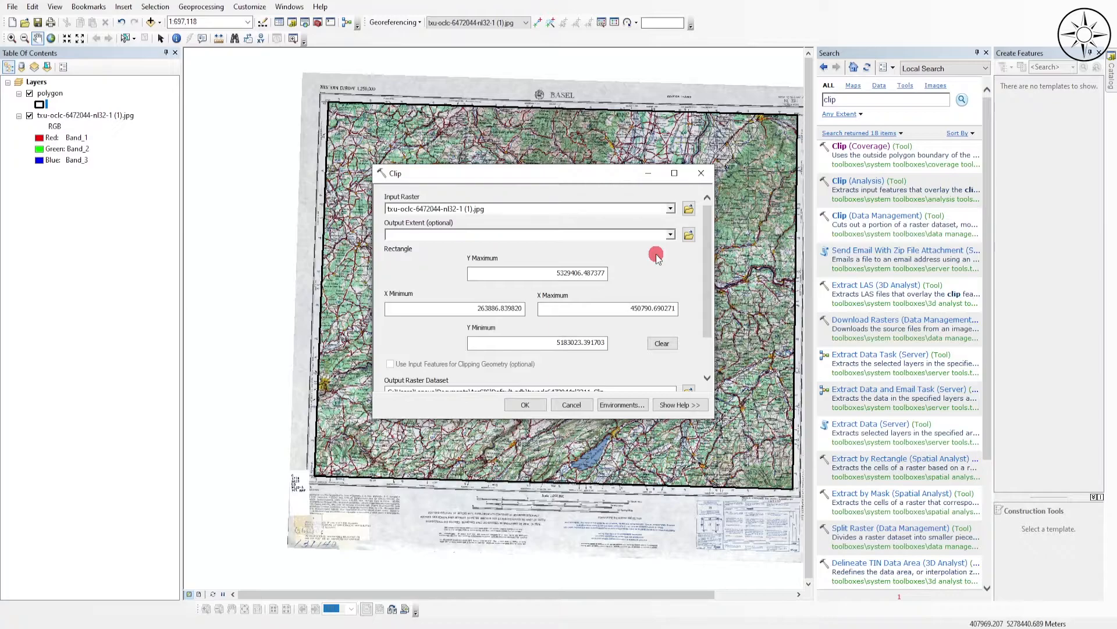
pyautogui.click(670, 234)
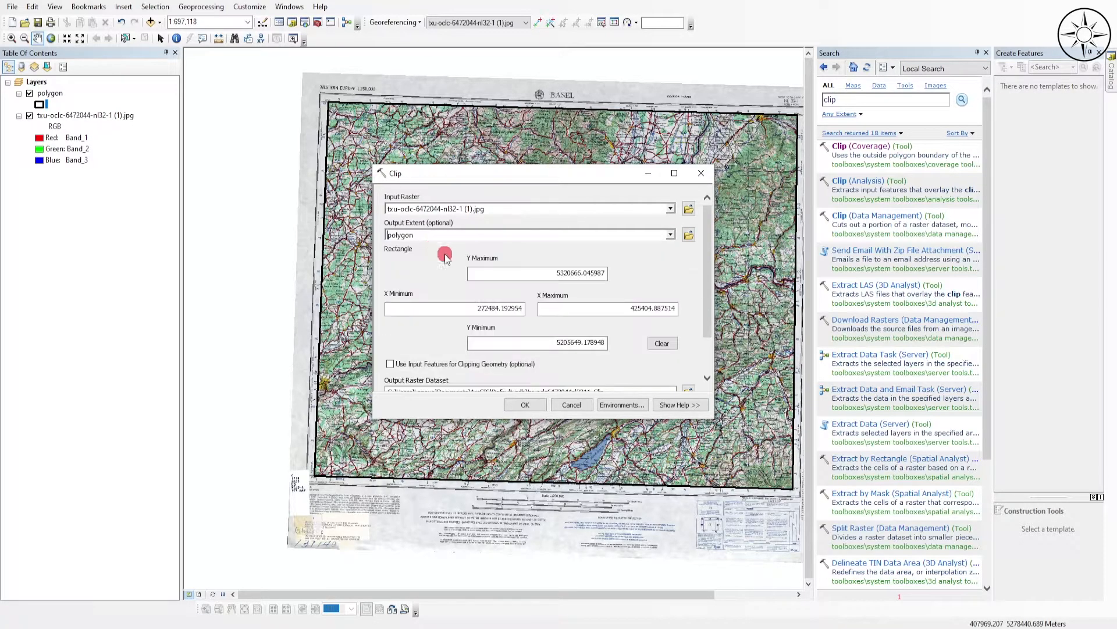
pyautogui.scroll(-3)
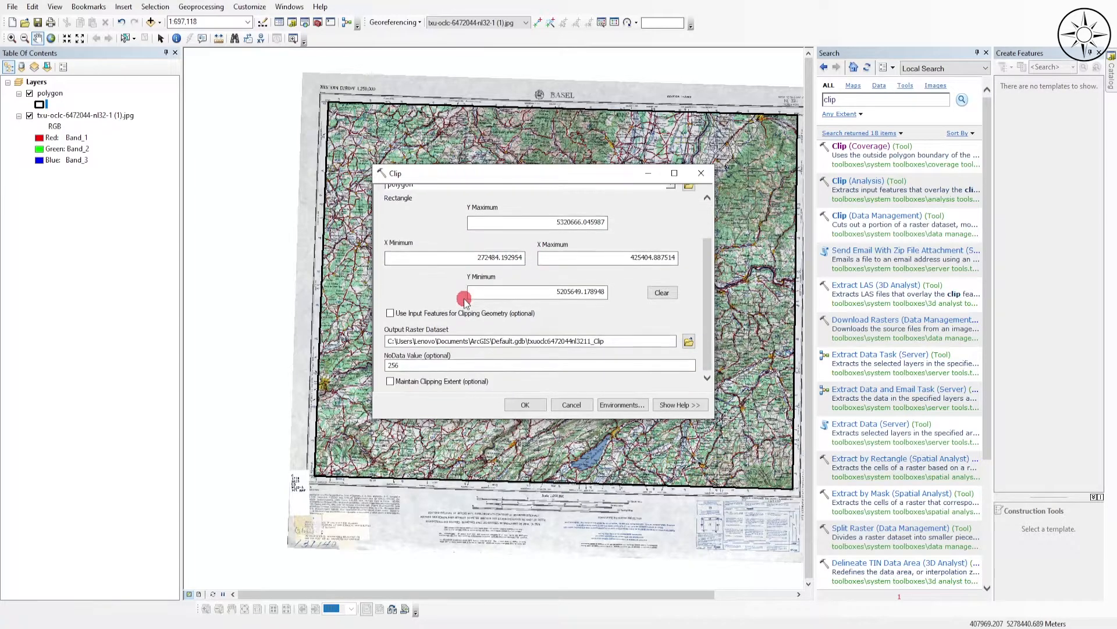
pyautogui.moveTo(508, 332)
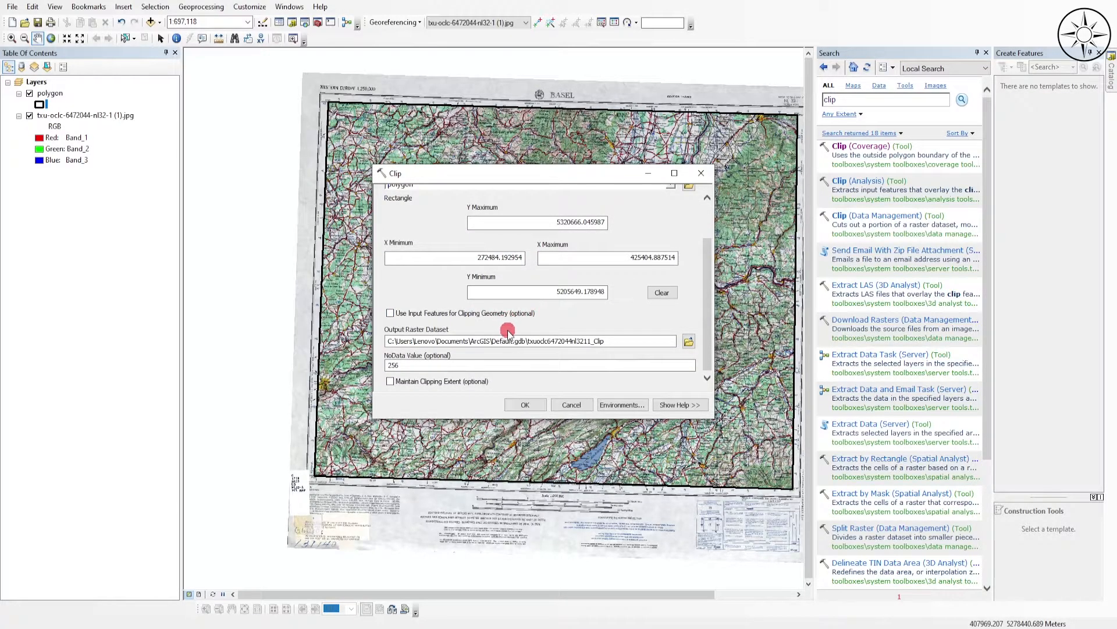
pyautogui.moveTo(687, 341)
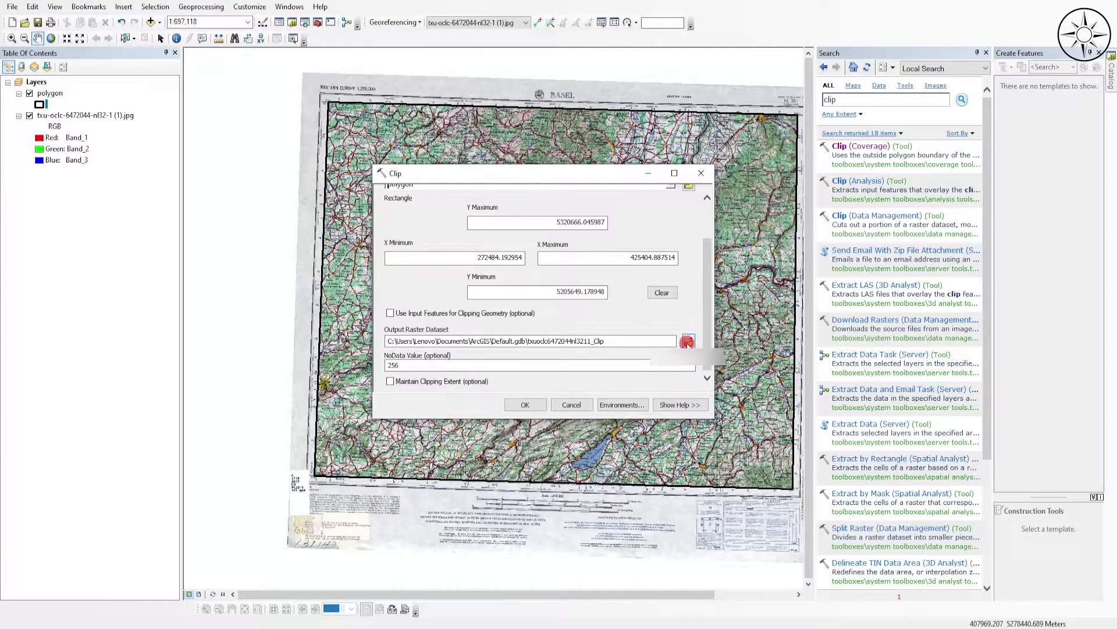
# Save the clipped output as map_clip and run Clip to produce clip.tif
pyautogui.click(686, 341)
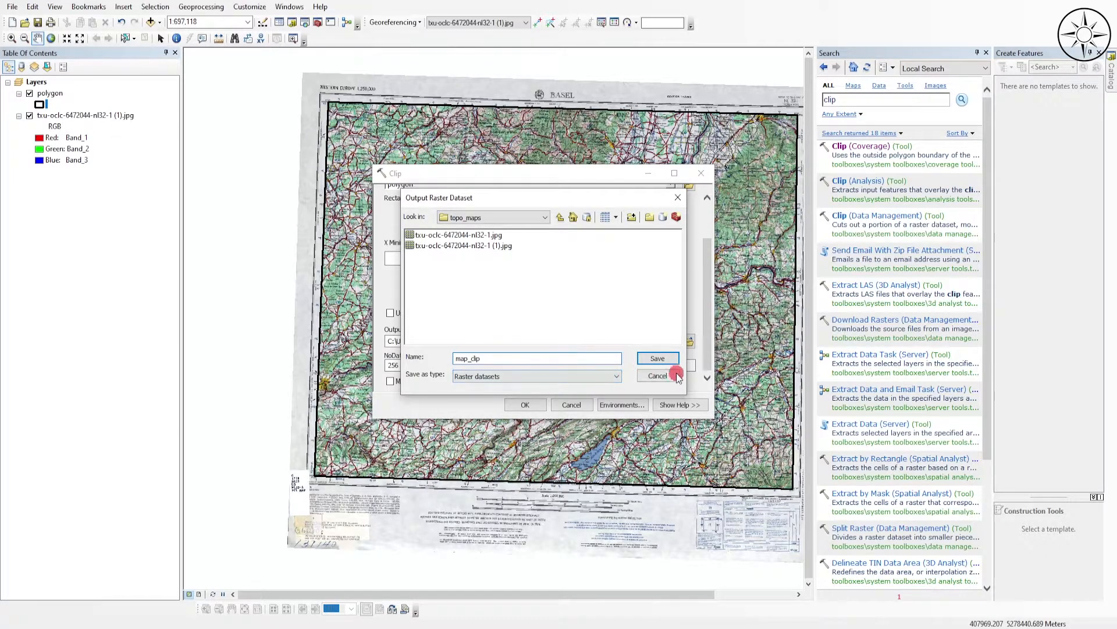
pyautogui.click(657, 358)
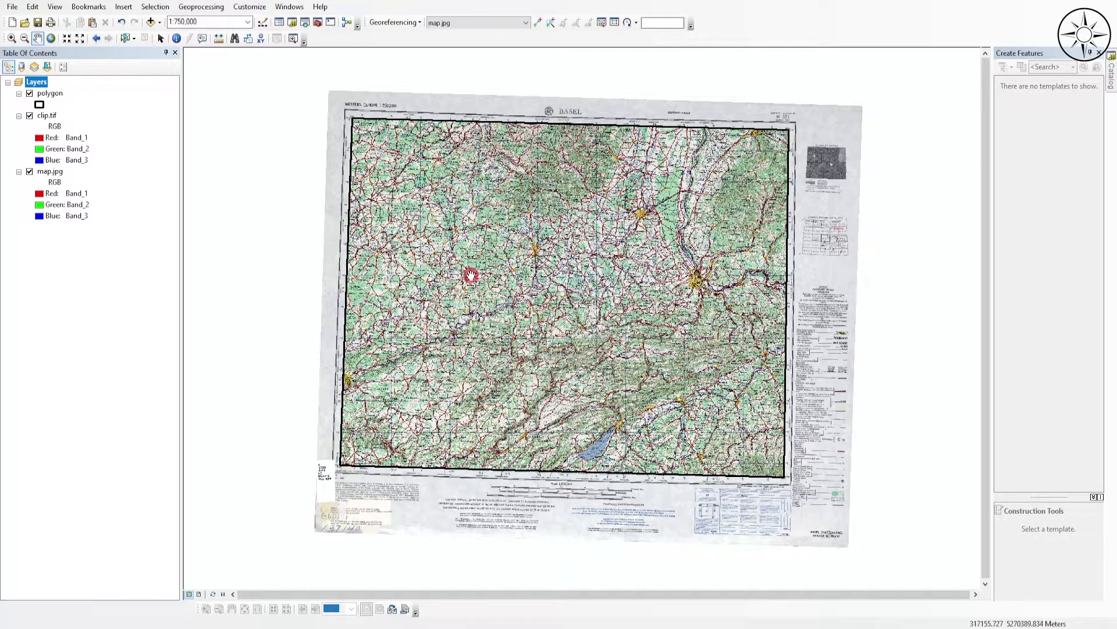
pyautogui.click(30, 114)
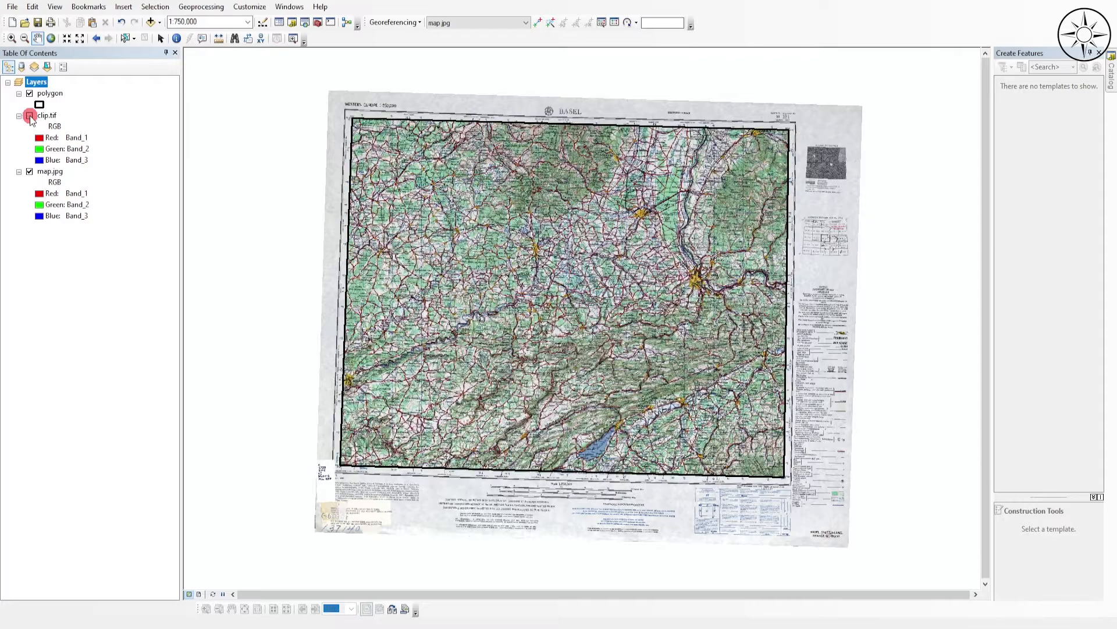